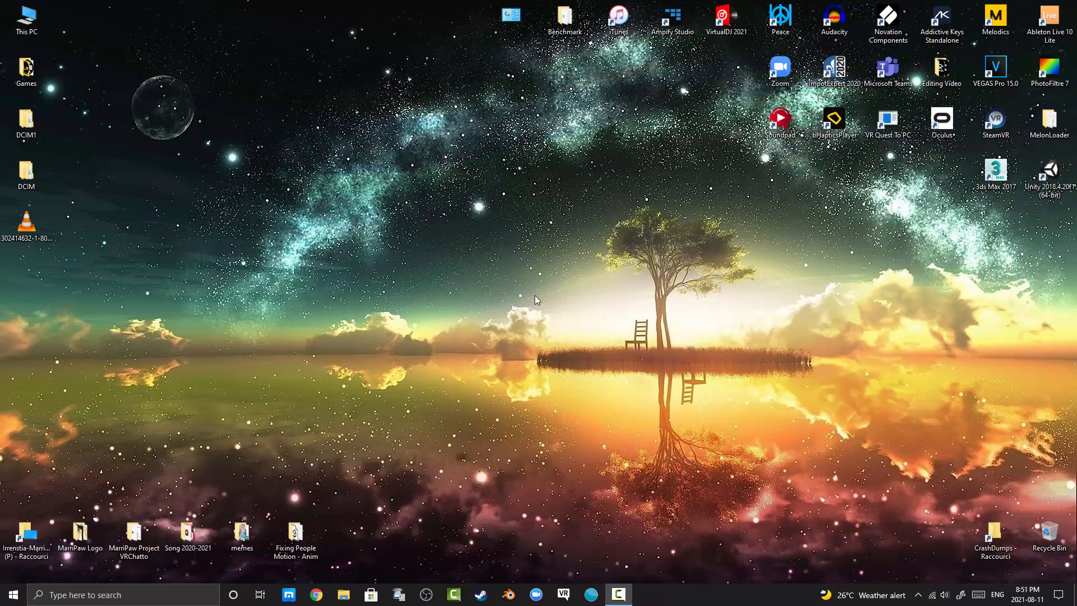
pyautogui.moveTo(495, 591)
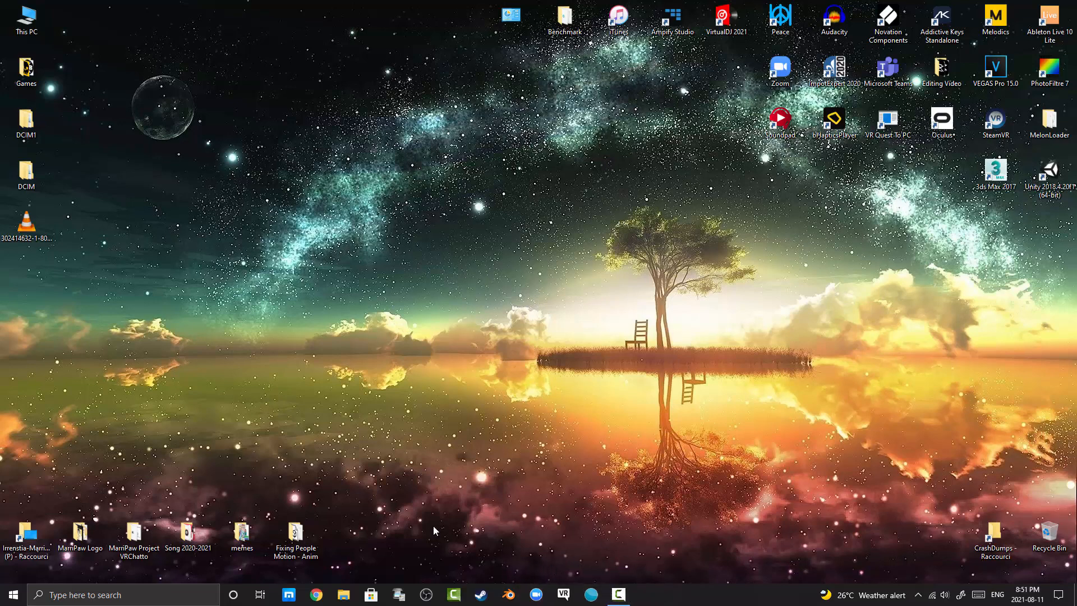
pyautogui.moveTo(658, 599)
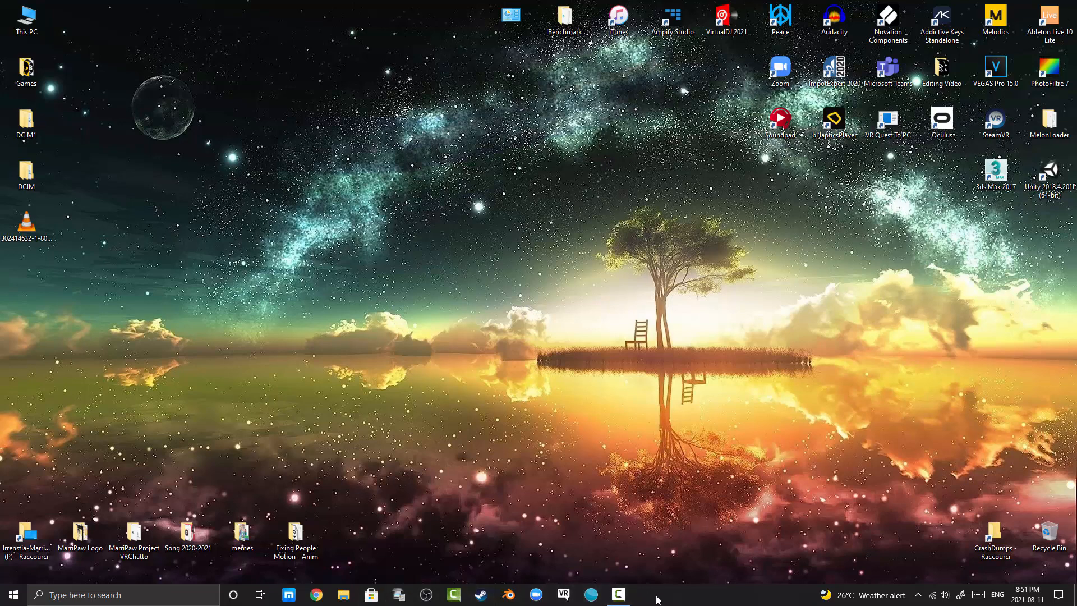
pyautogui.moveTo(578, 285)
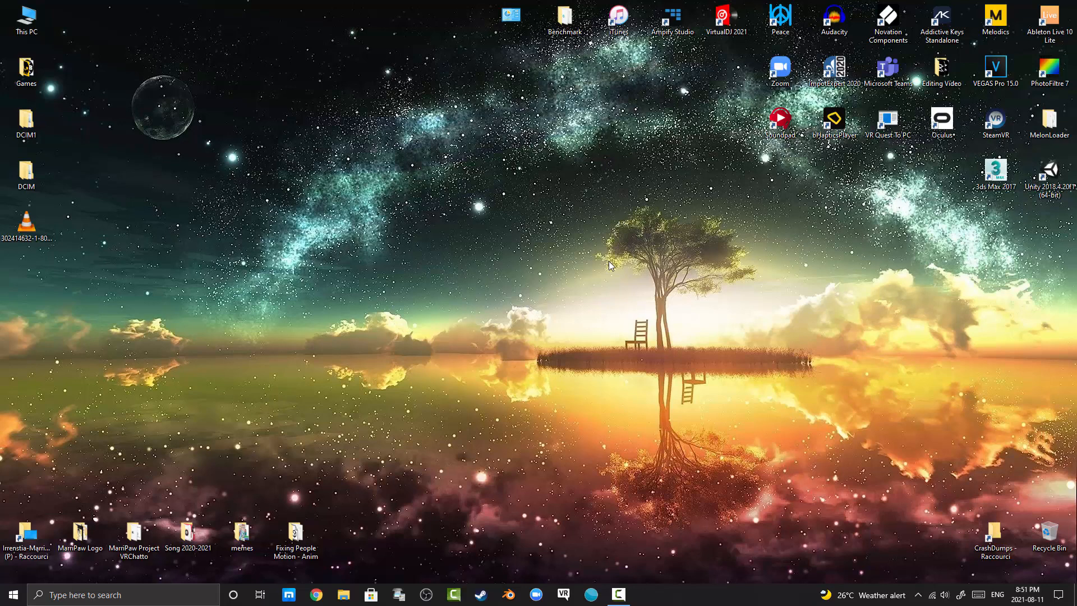
# Launch Task Manager via the taskmgr command and show the full process list.
pyautogui.click(26, 19)
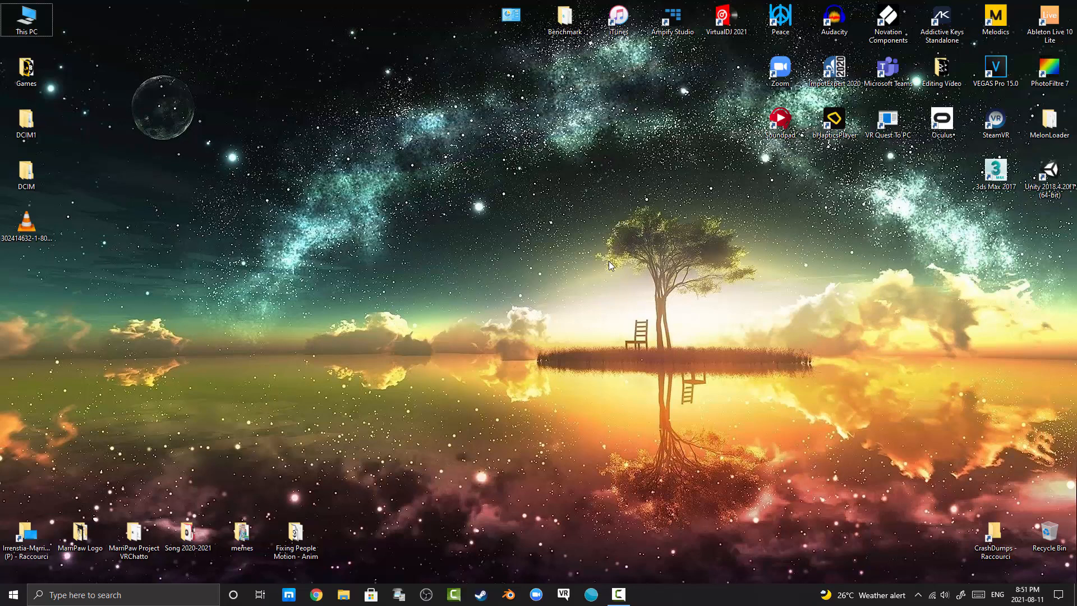
pyautogui.write('taskmgr')
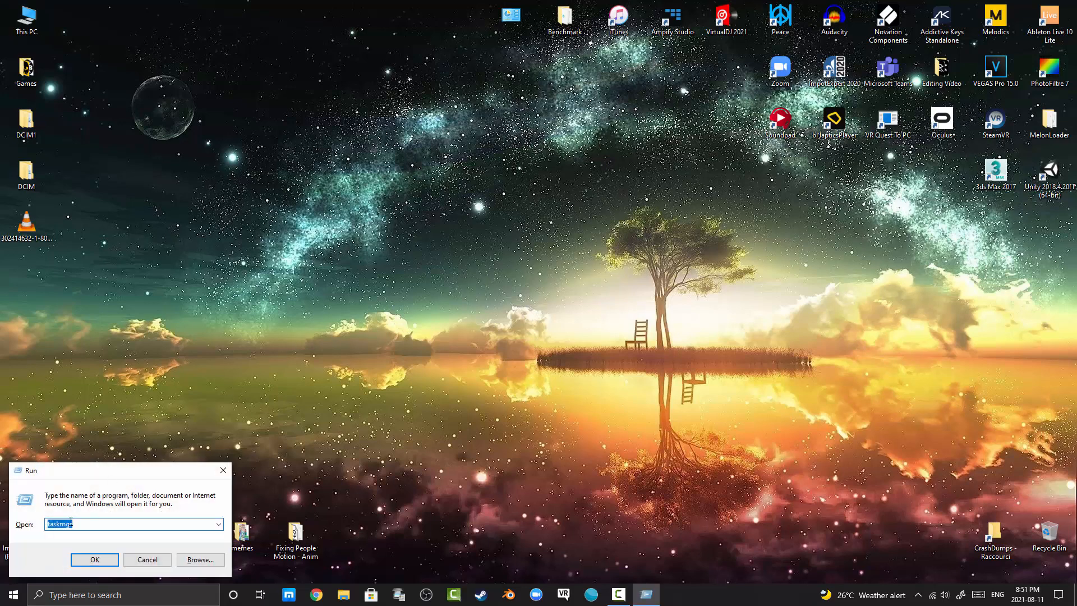
pyautogui.click(94, 559)
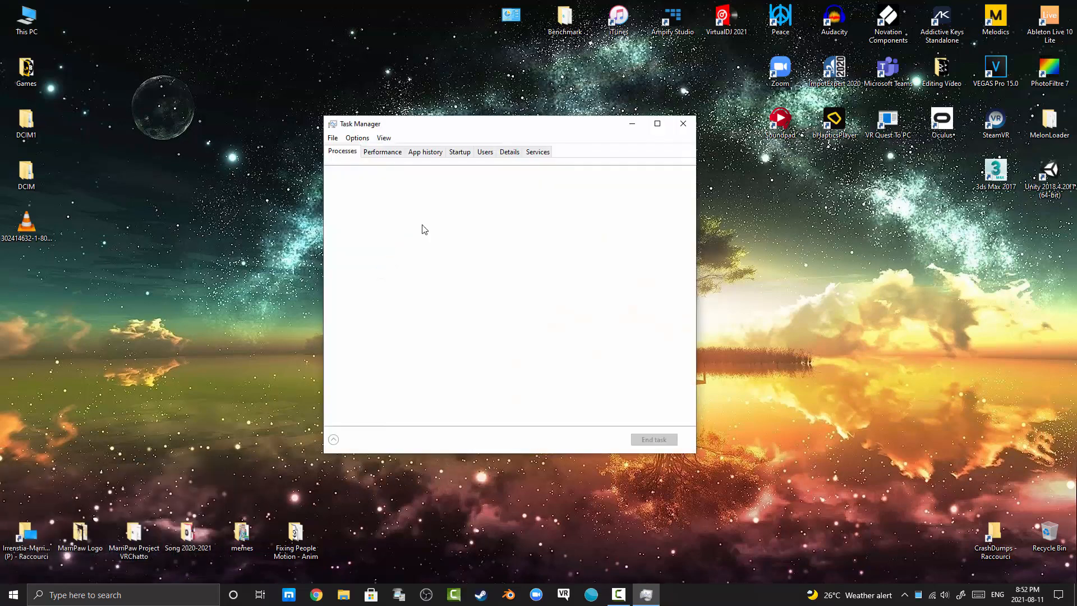
pyautogui.click(333, 440)
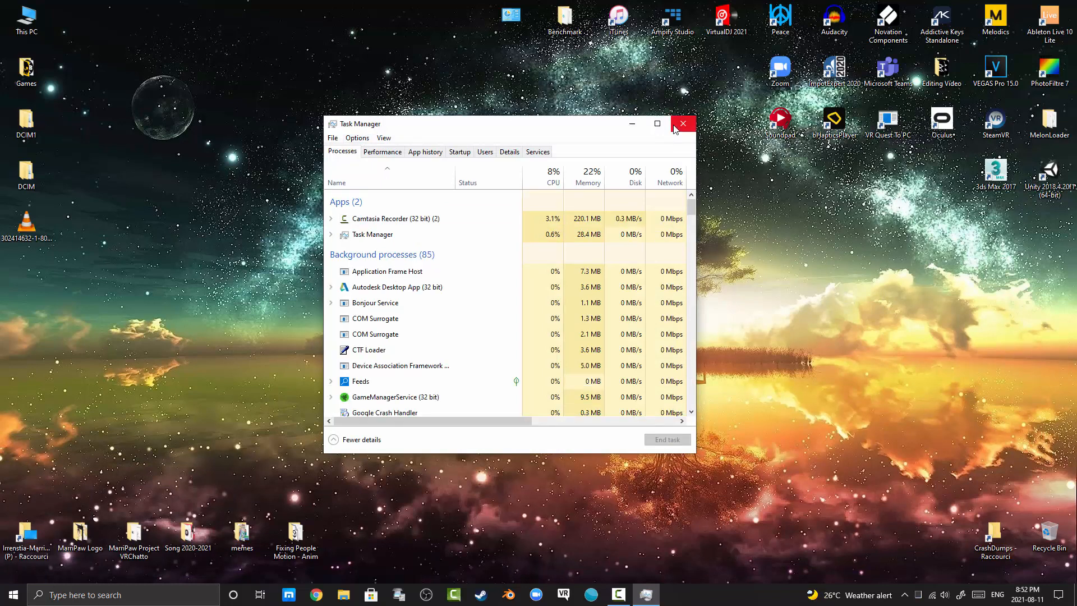
pyautogui.click(683, 123)
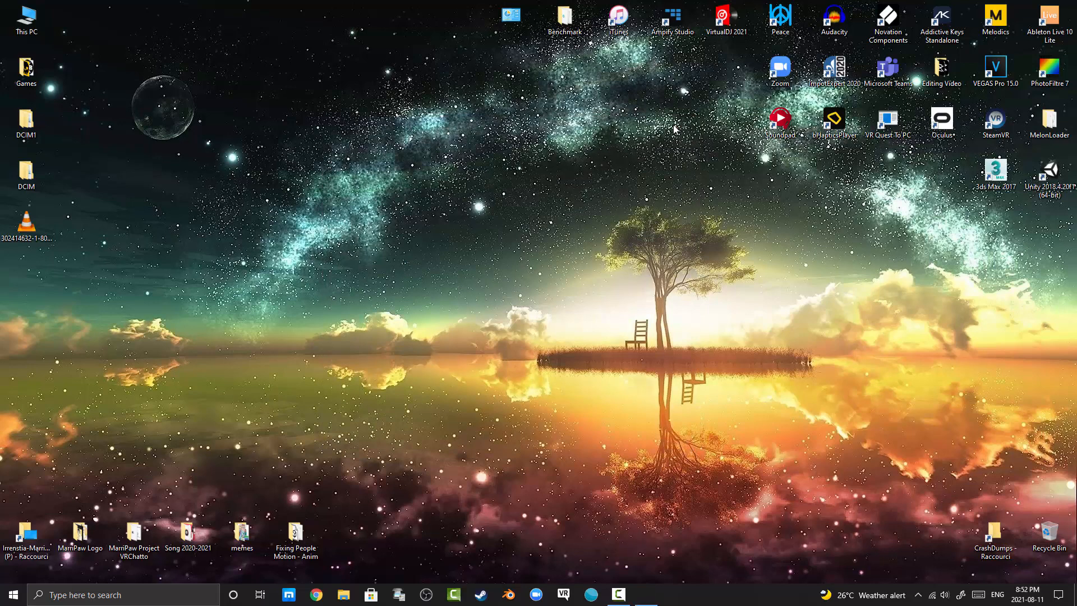
pyautogui.click(644, 594)
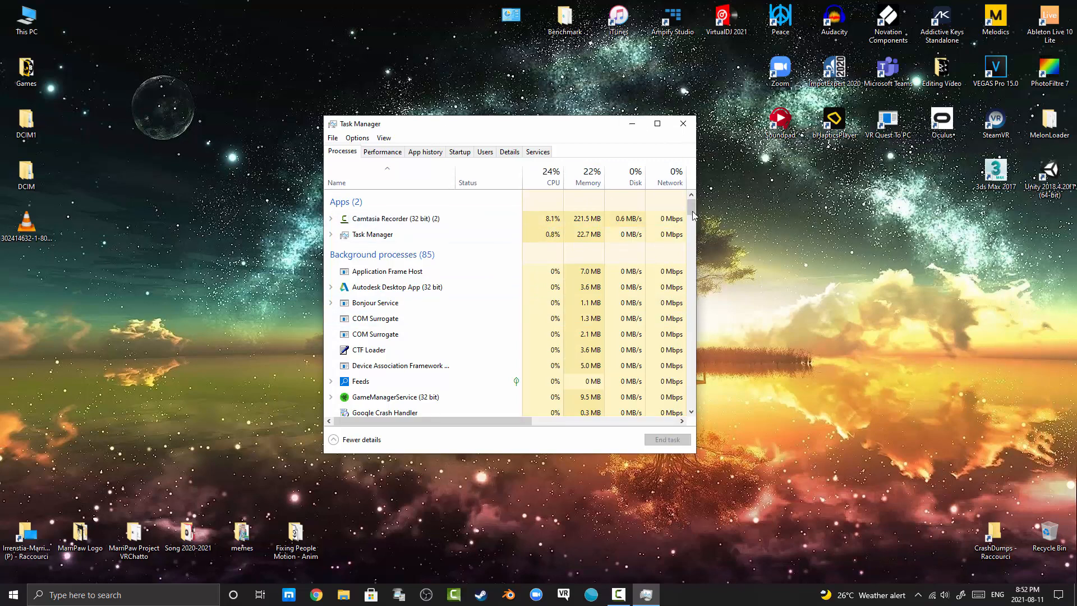
# Locate the Windows Explorer process and bring up its actions to end it.
pyautogui.scroll(-3)
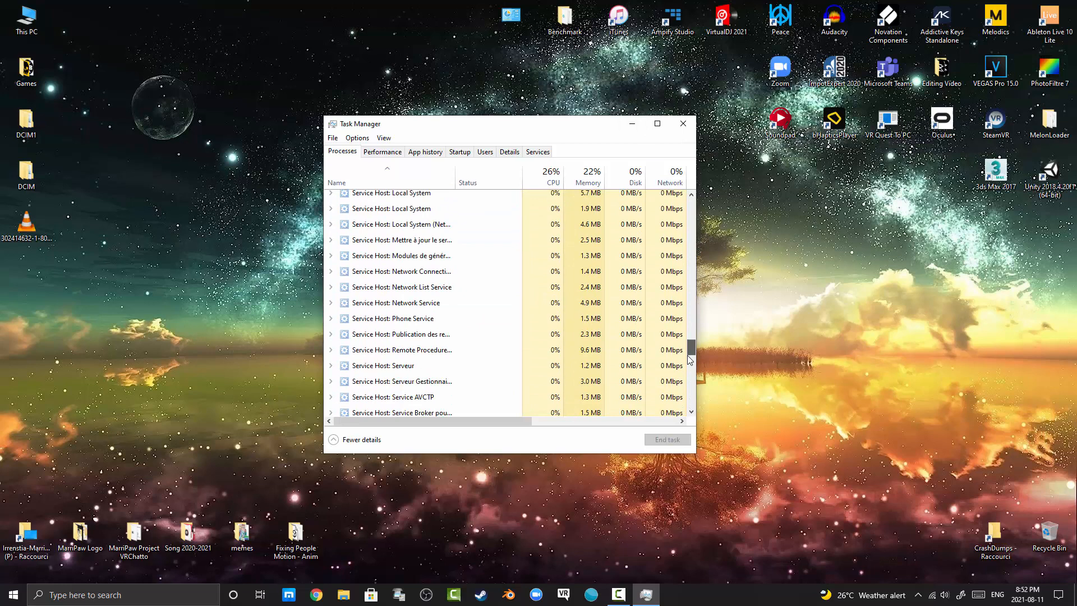
pyautogui.scroll(-3)
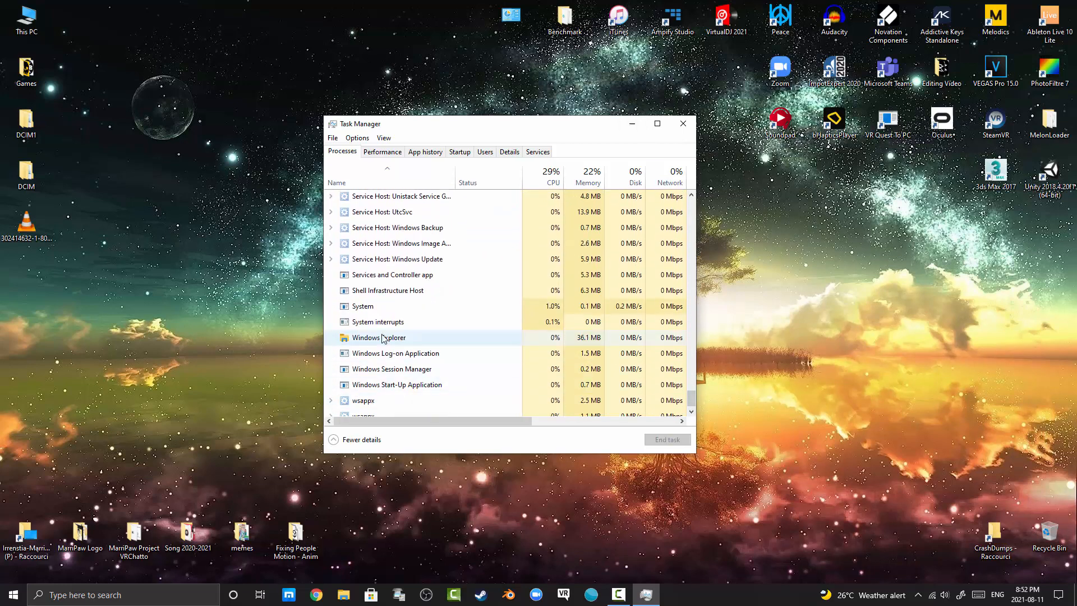
pyautogui.click(378, 338)
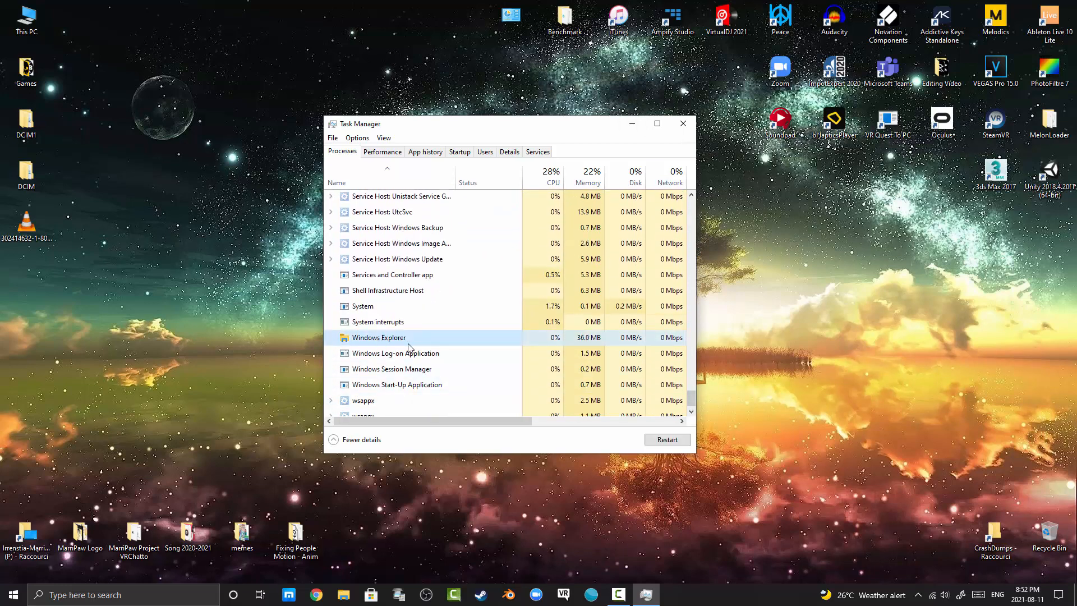
pyautogui.rightClick(378, 337)
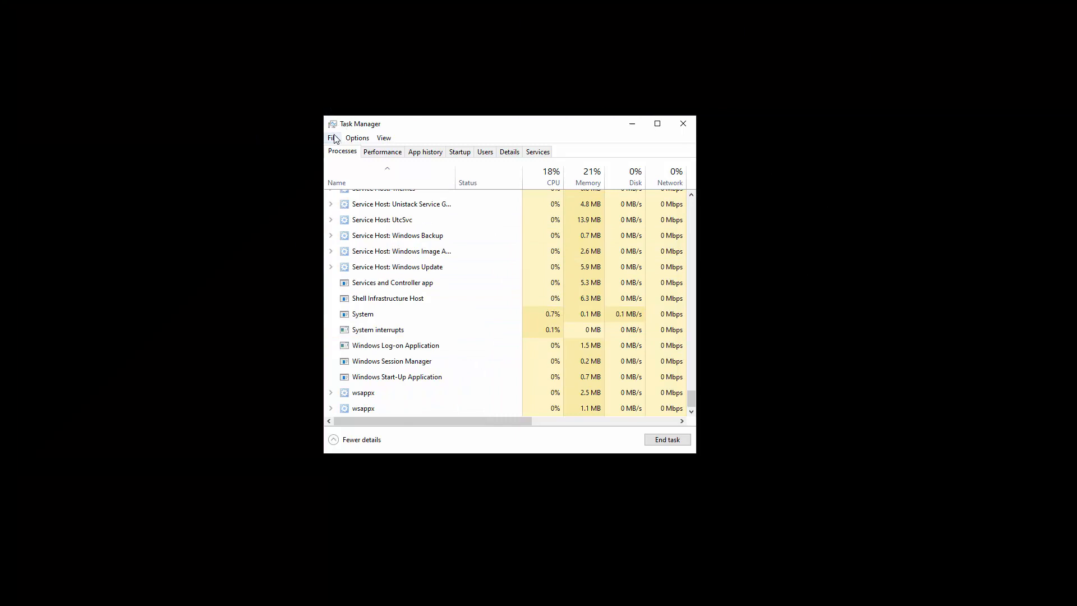
# Run a new explorer.exe task with administrative privileges from the File menu.
pyautogui.click(332, 137)
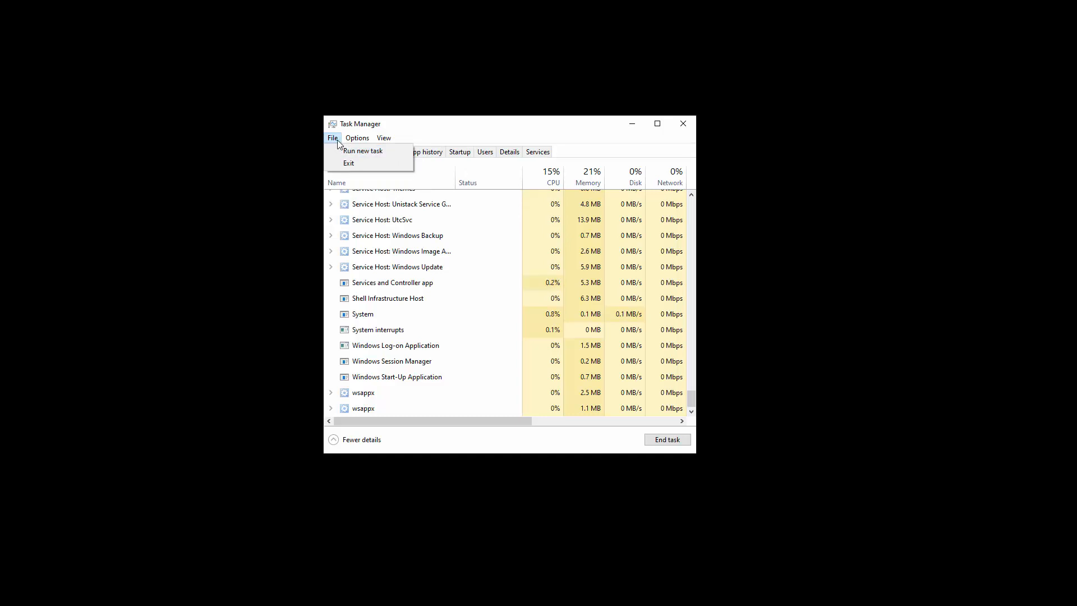
pyautogui.click(362, 151)
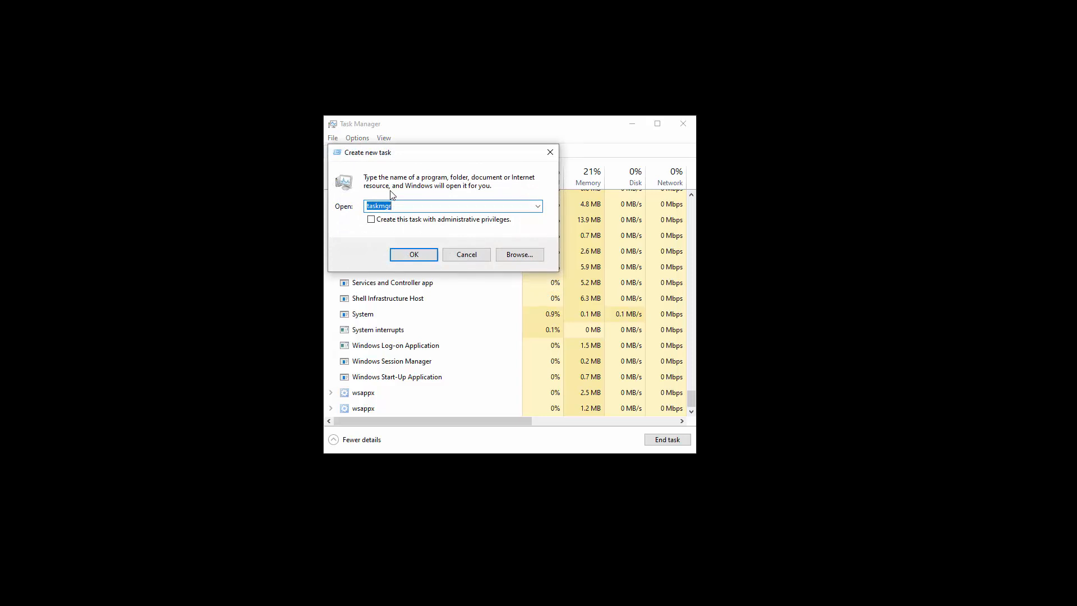
pyautogui.write('explorer.exe')
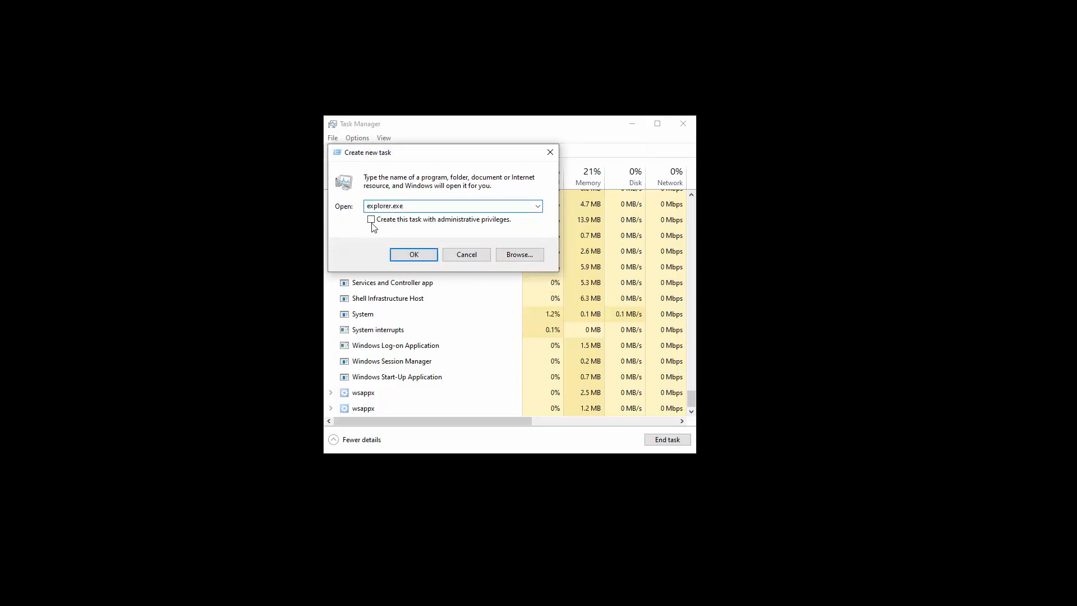
pyautogui.click(370, 219)
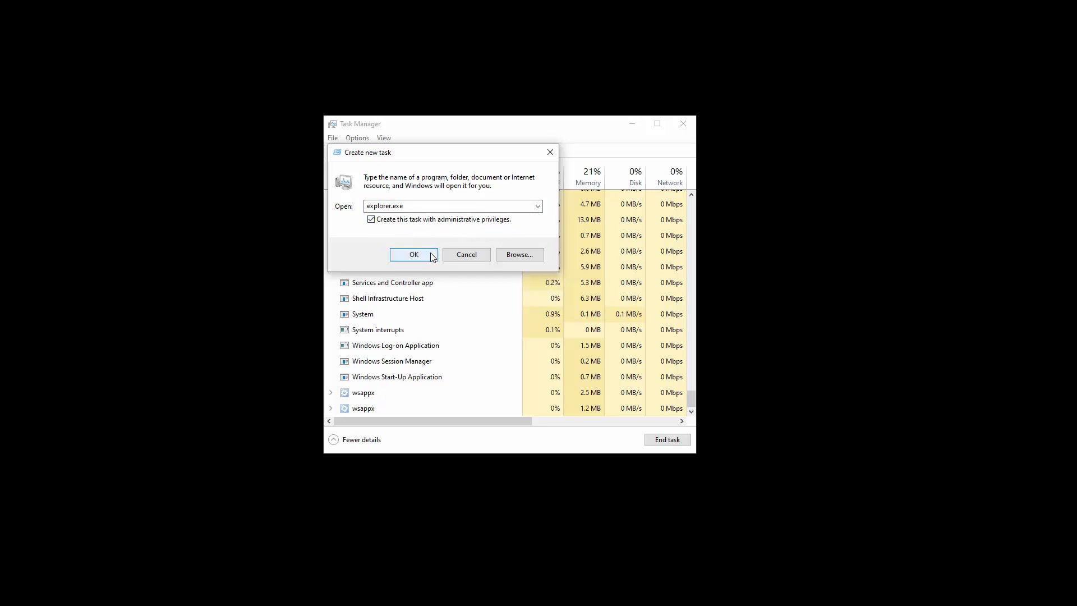
pyautogui.click(414, 255)
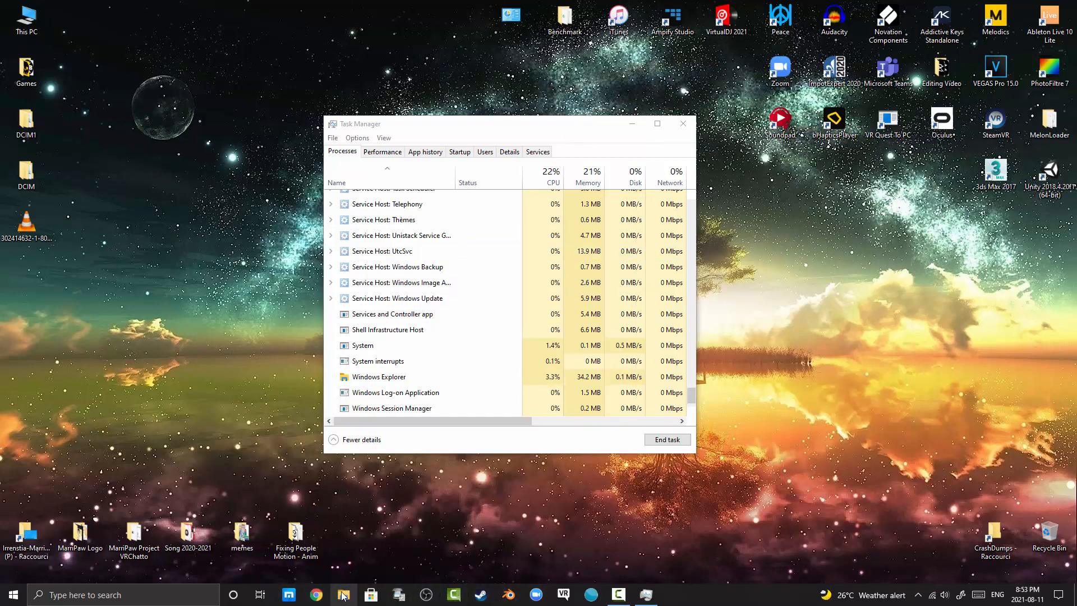
# Bring up the taskbar's context menu from an empty taskbar area.
pyautogui.click(344, 595)
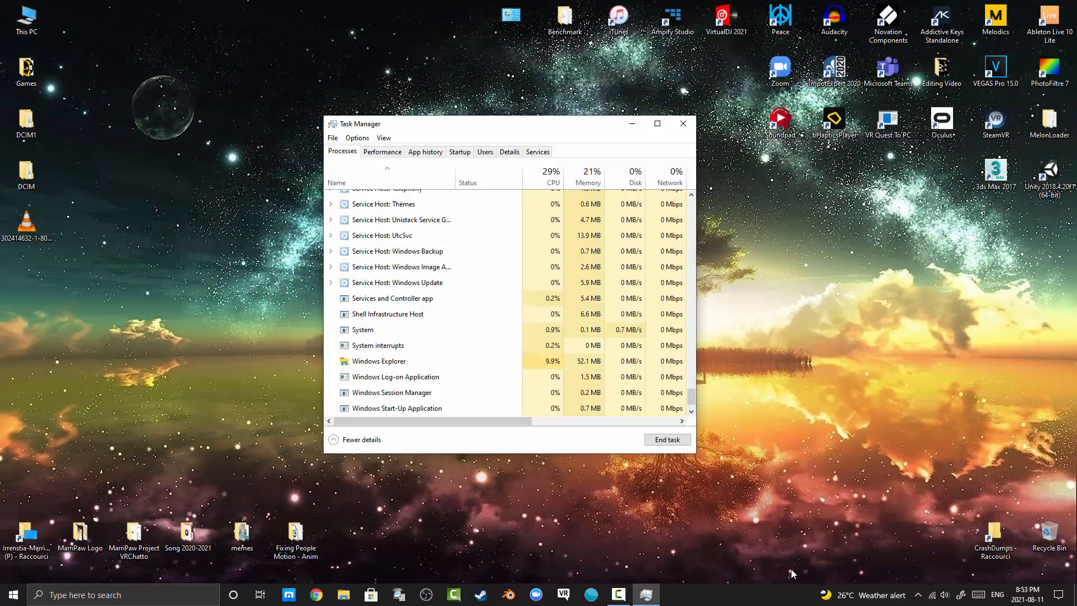
pyautogui.rightClick(770, 595)
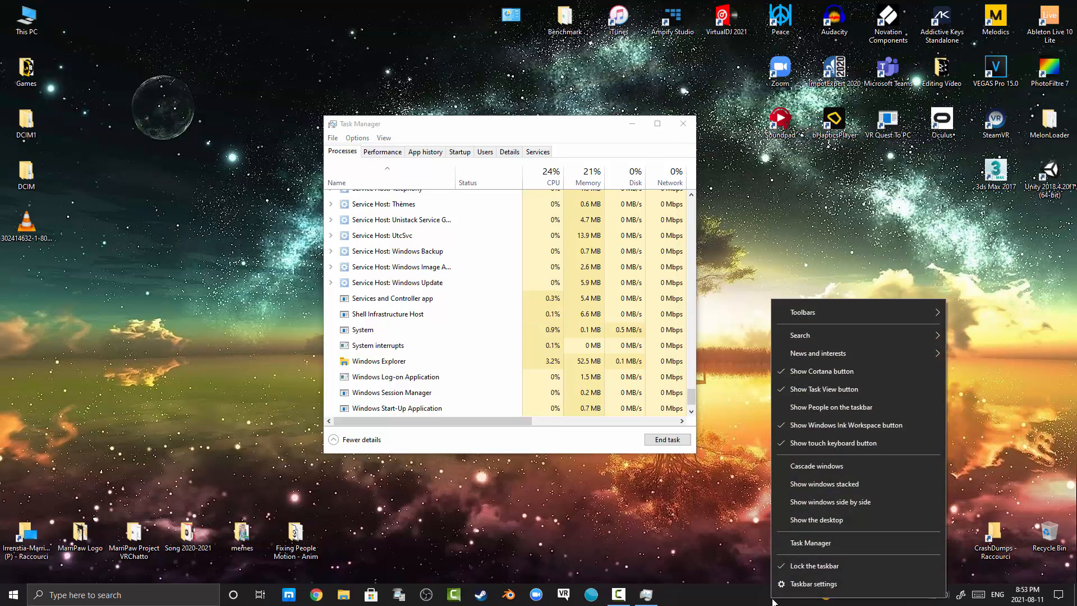